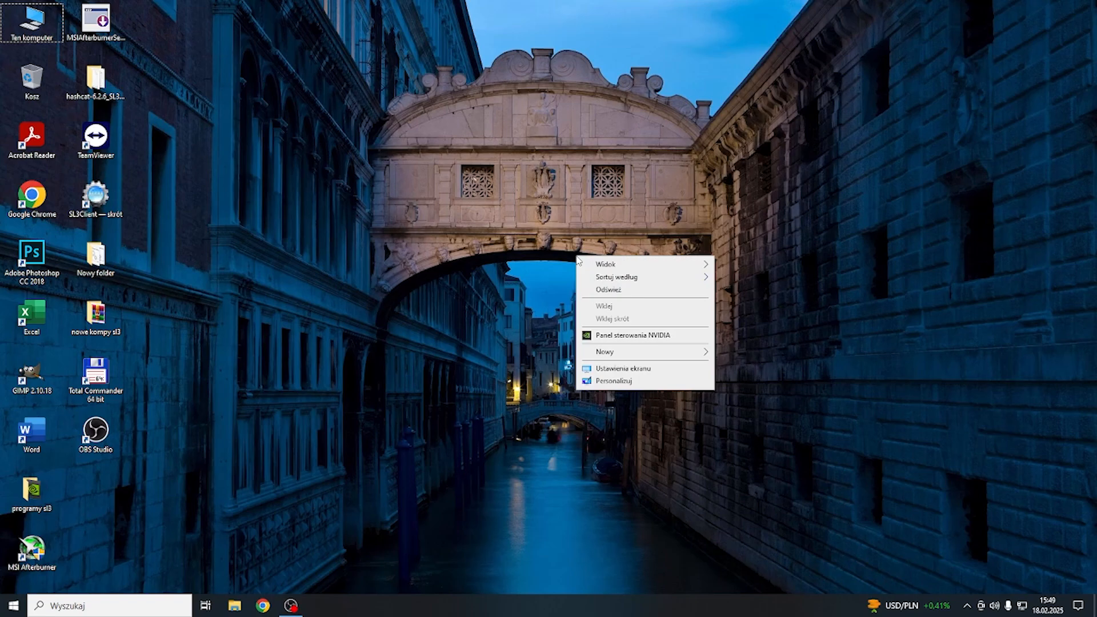
Step: Launch the NVIDIA Control Panel from the desktop context menu onto Manage 3D Settings
click(637, 336)
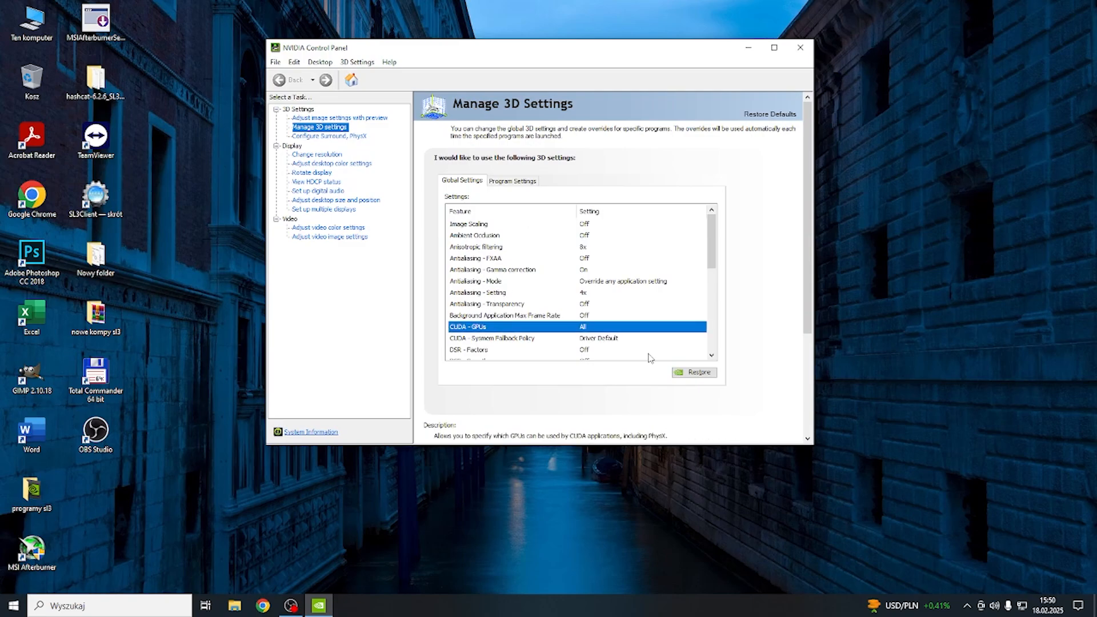
Step: Reveal the CUDA – GPUs choice list showing the GeForce RTX 5080 checked
click(492, 338)
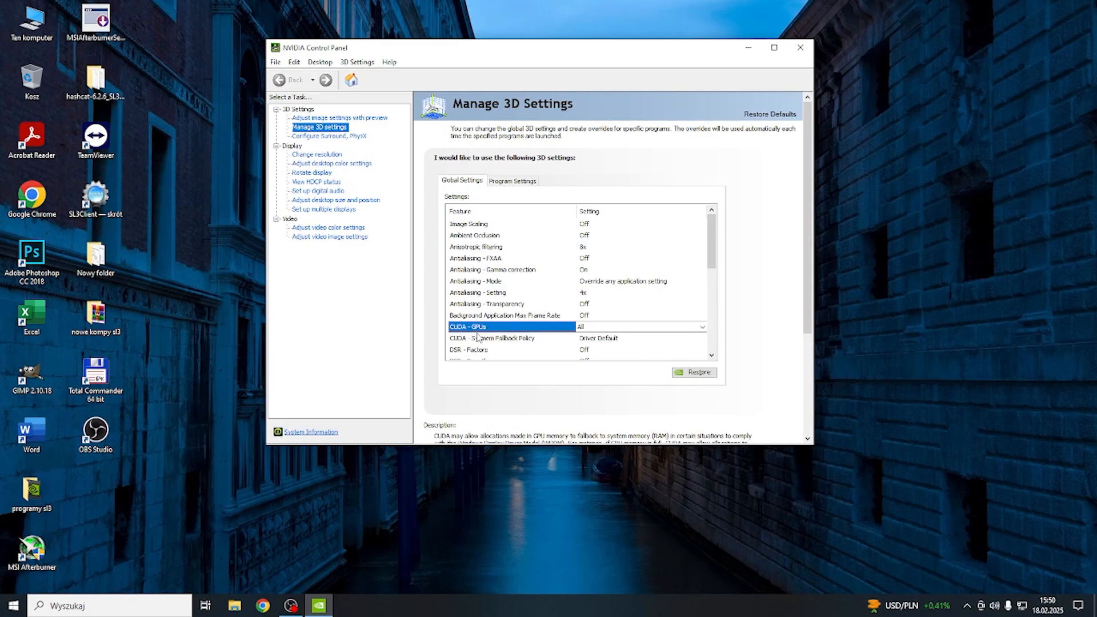
click(469, 327)
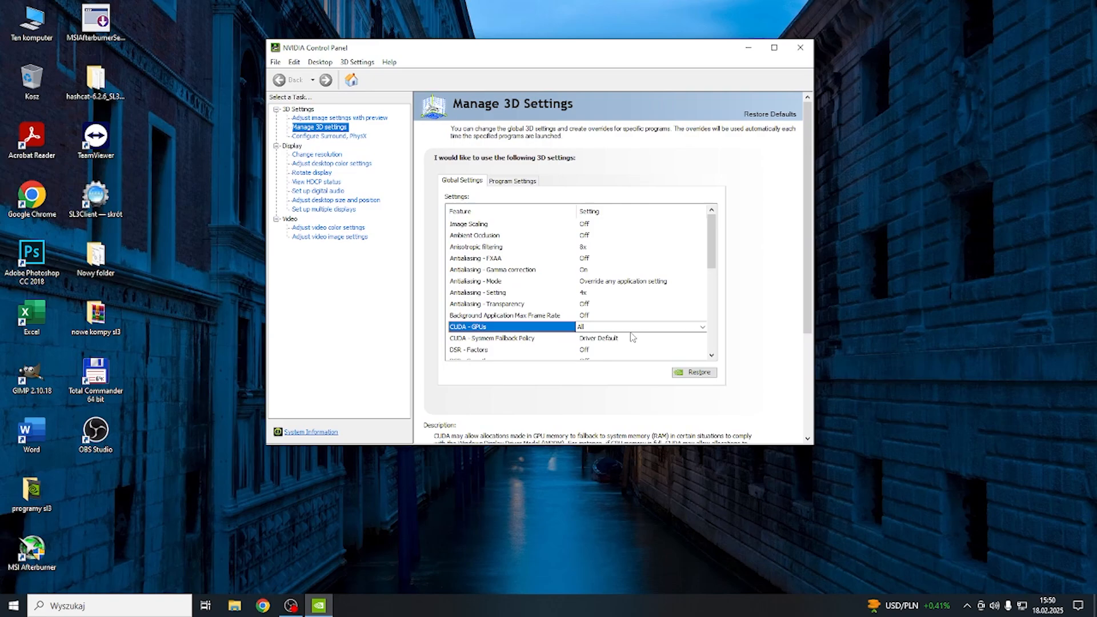
click(701, 327)
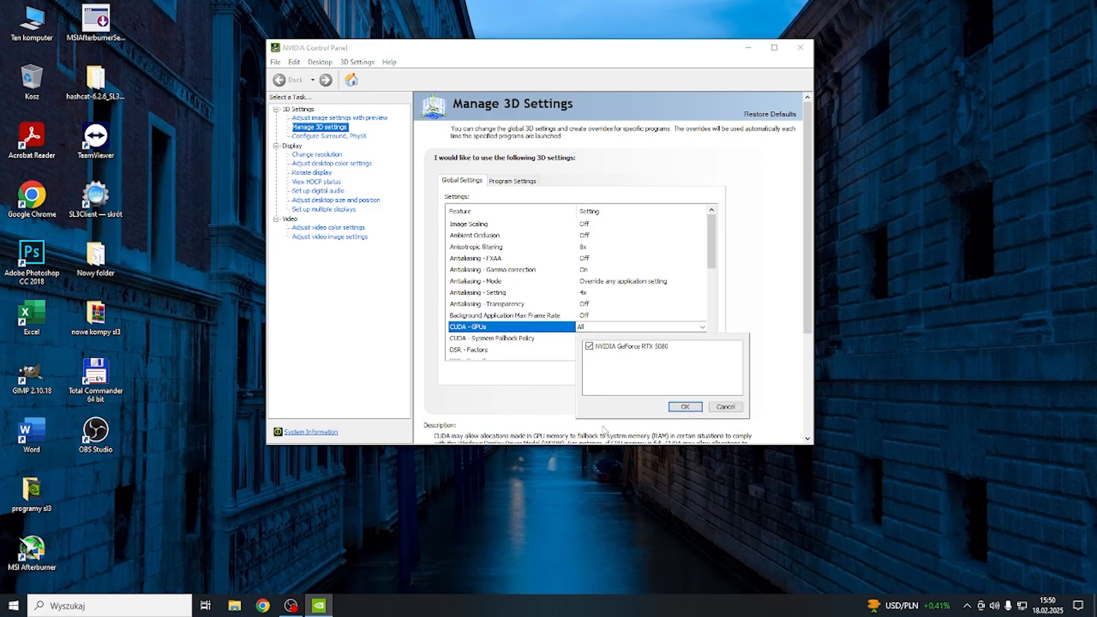
Step: Accept CUDA – GPUs as All, then highlight CUDA – System Fallback Policy (Driver Default)
click(684, 407)
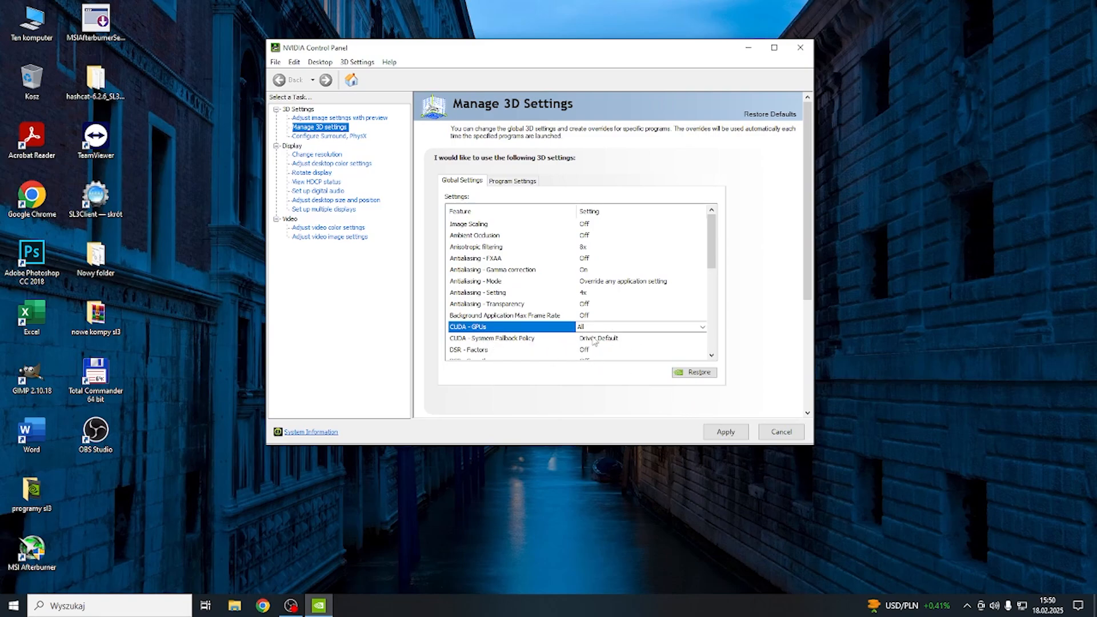
click(492, 338)
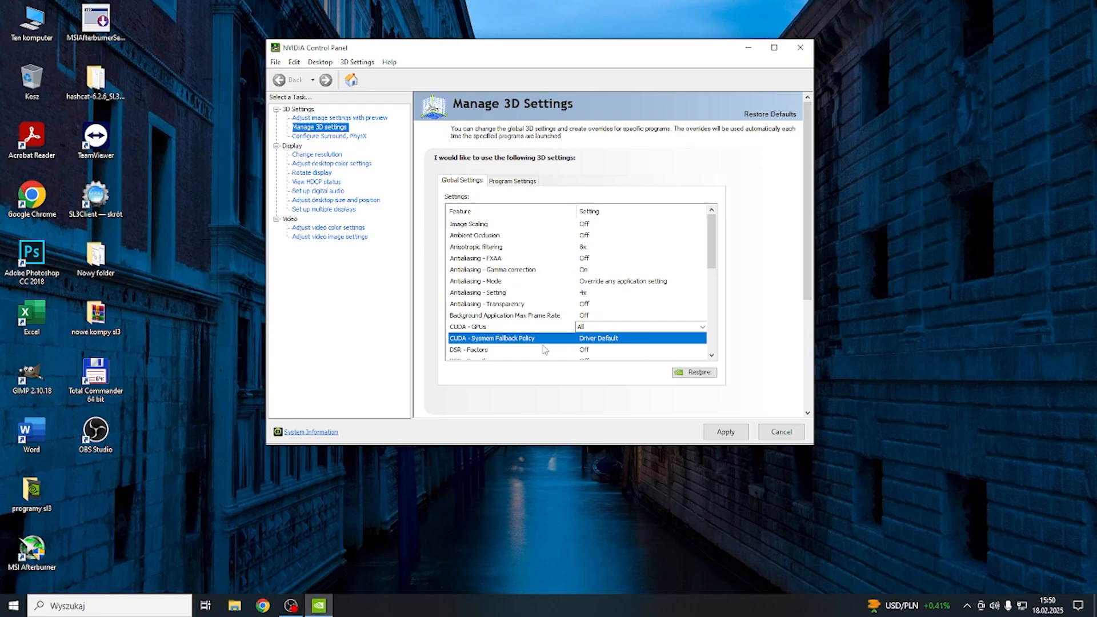
click(702, 339)
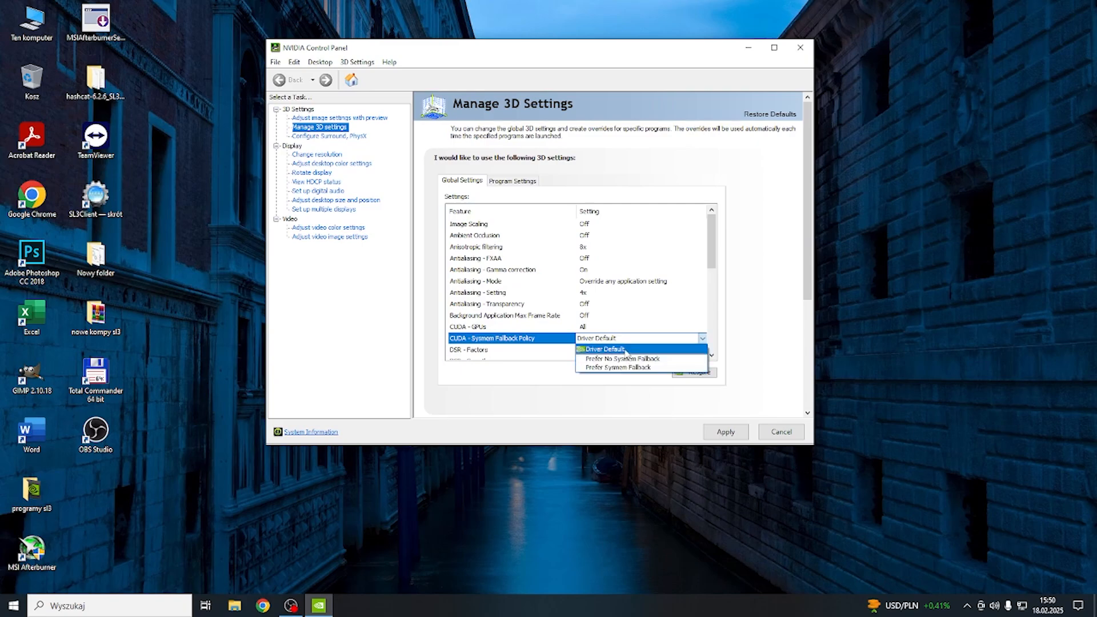
click(603, 348)
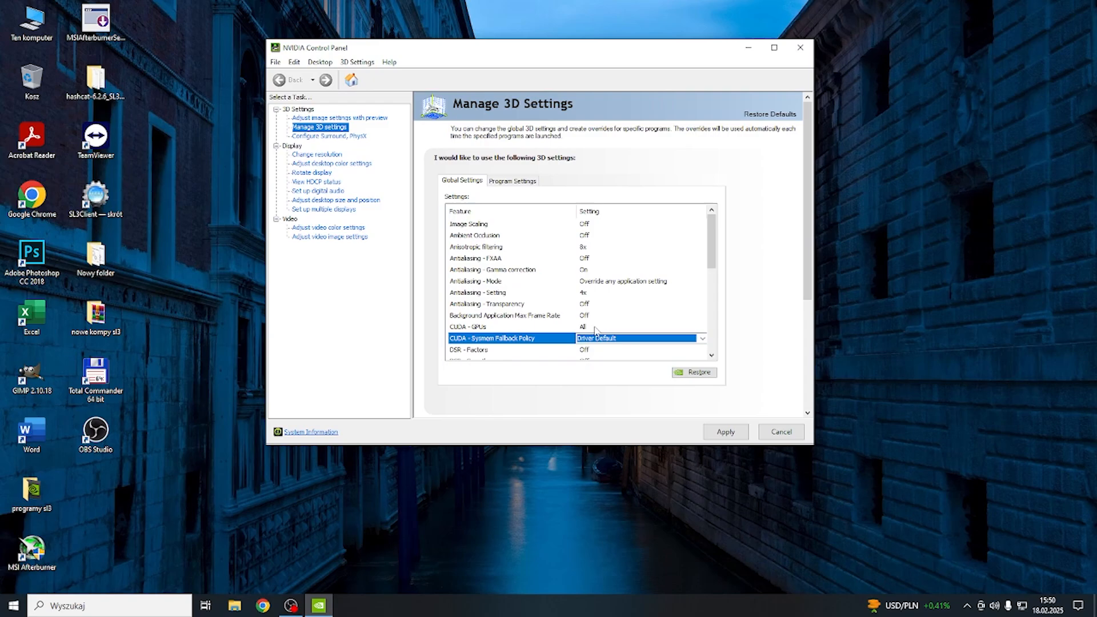
click(490, 327)
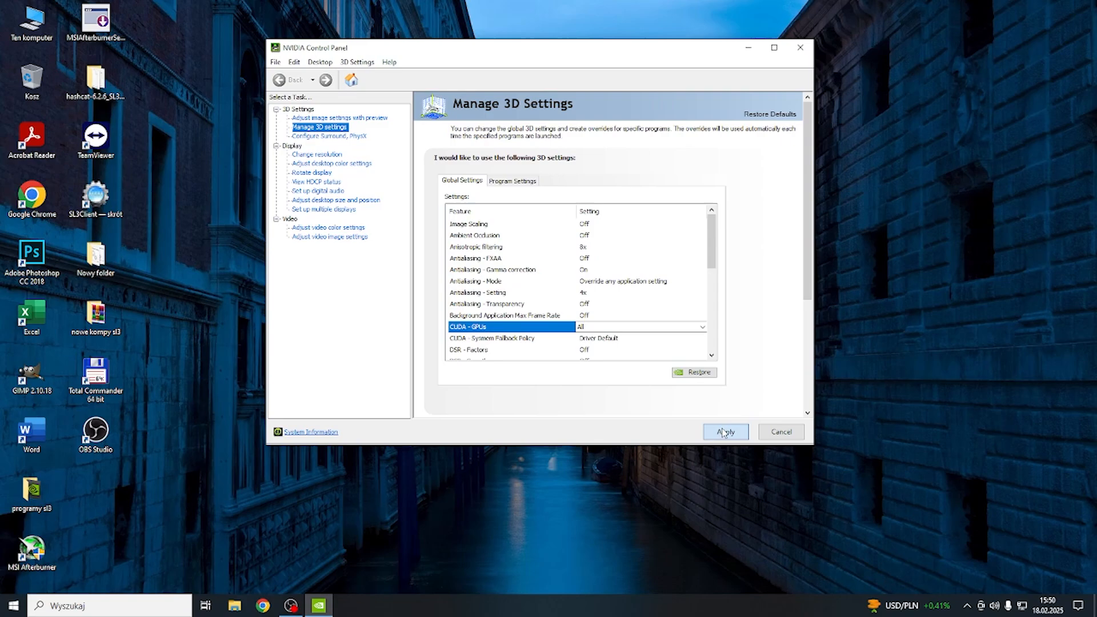
mouse_move(706, 434)
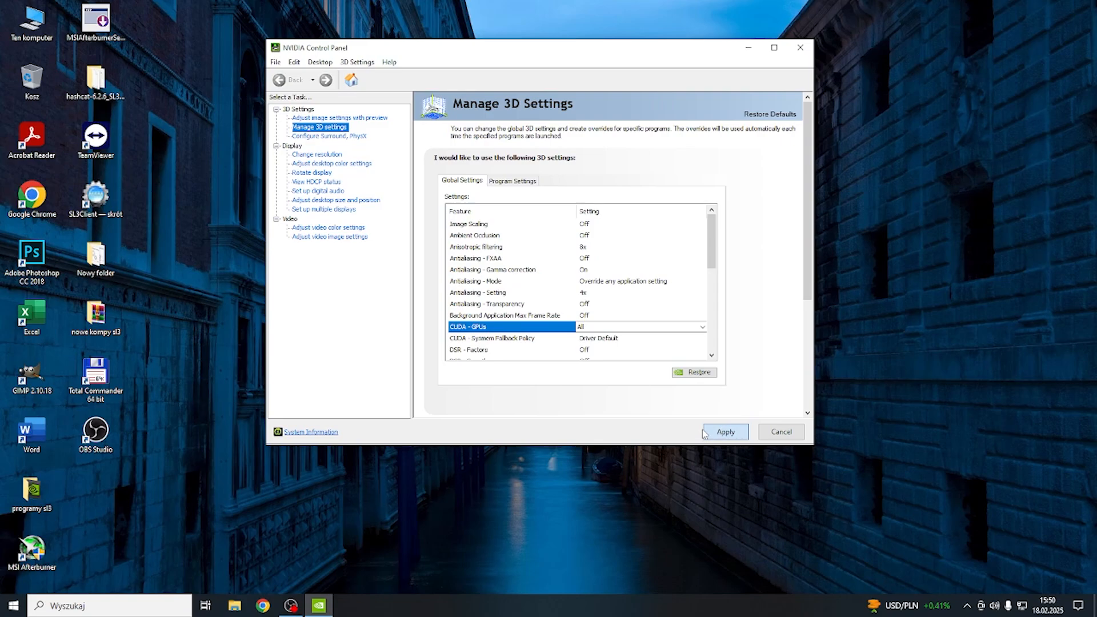